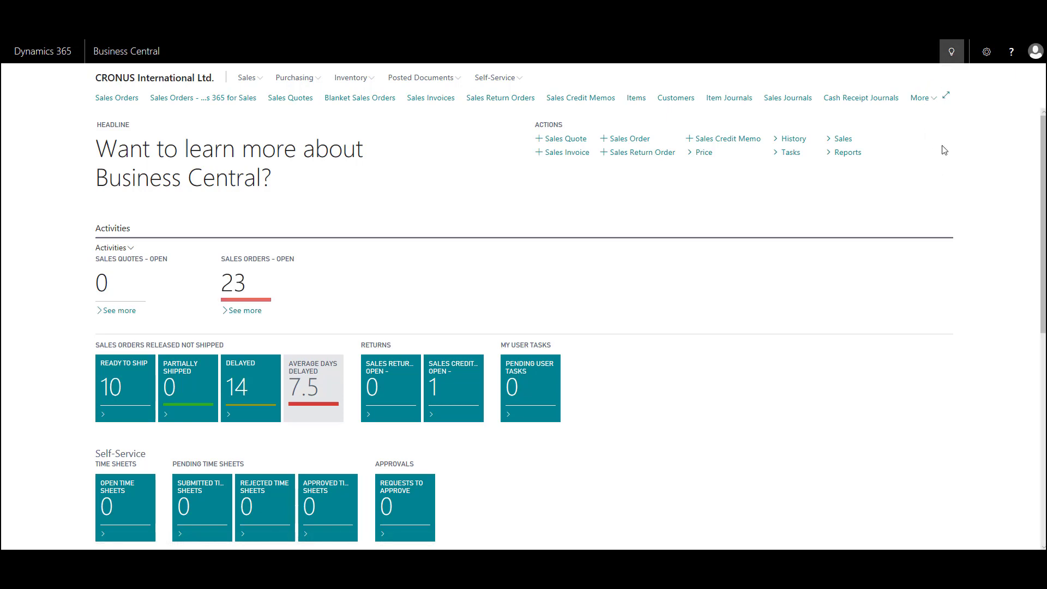
# Search 'credit held' in Tell Me and open the Credit Held List page
pyautogui.click(951, 51)
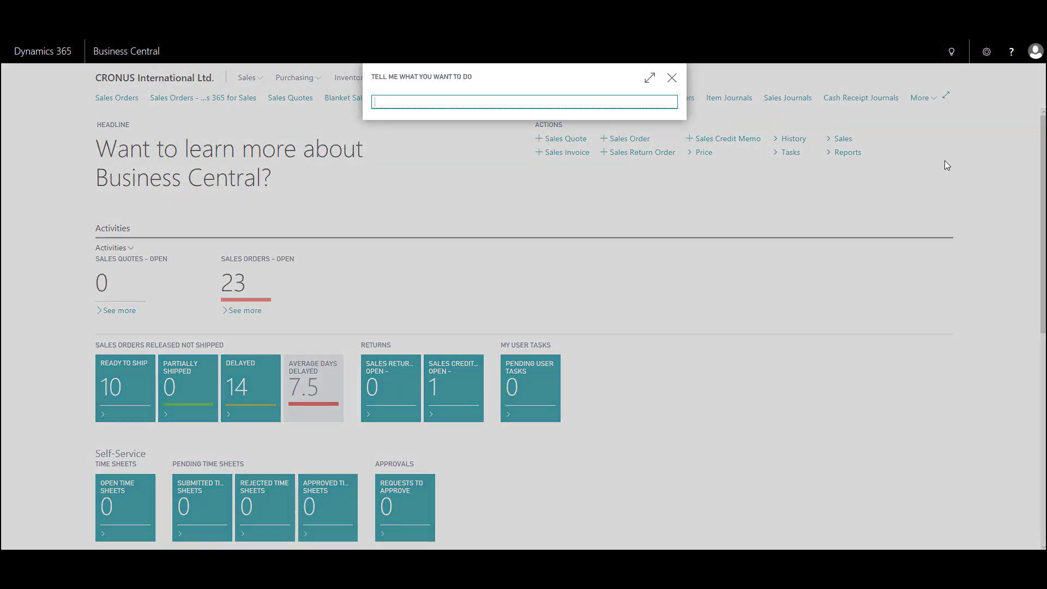
pyautogui.write('credit held')
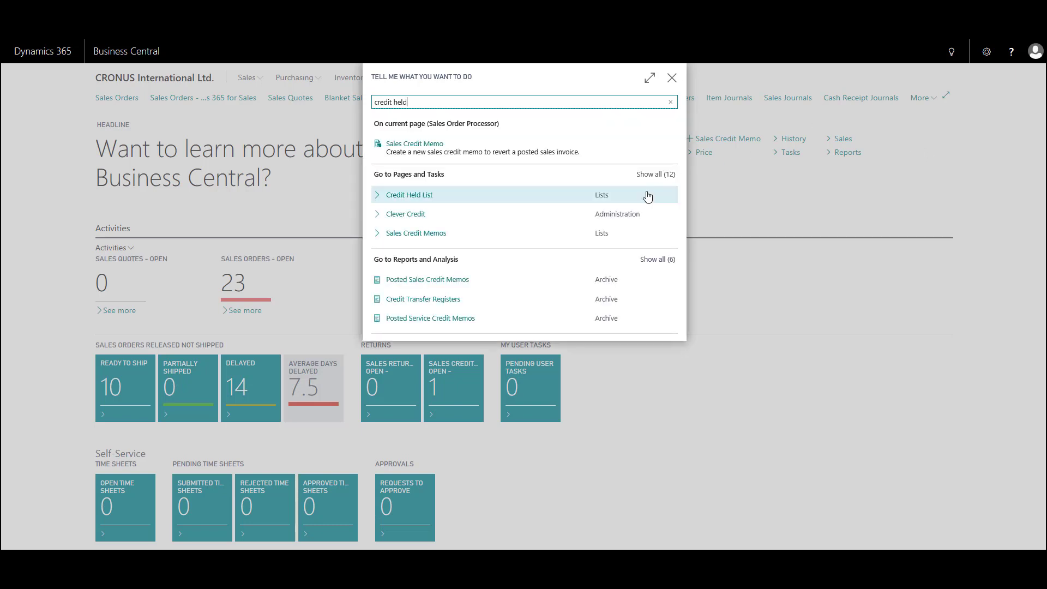
pyautogui.click(411, 195)
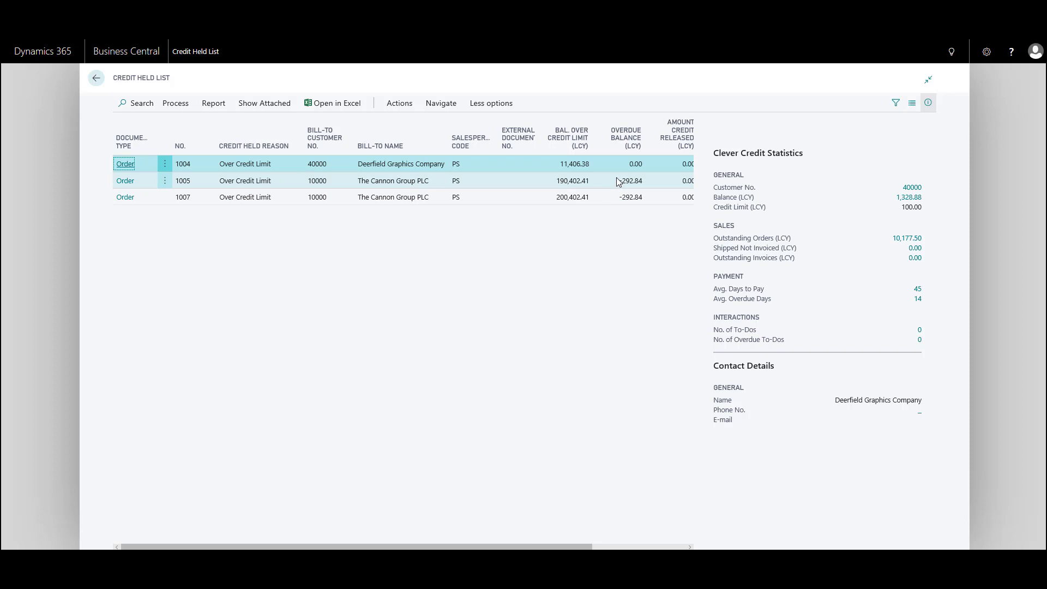
pyautogui.moveTo(259, 221)
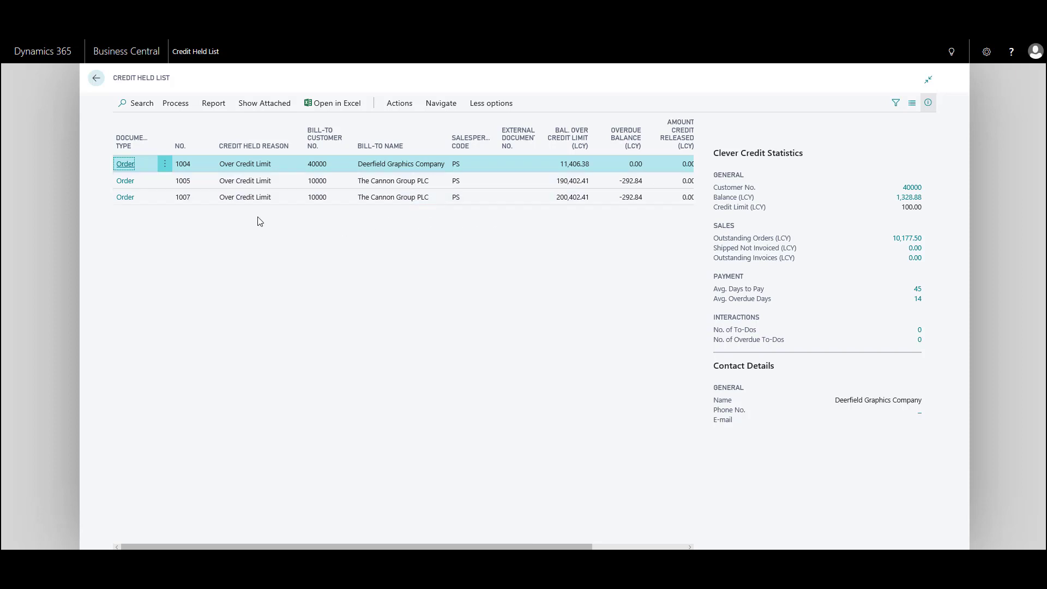
pyautogui.moveTo(591, 212)
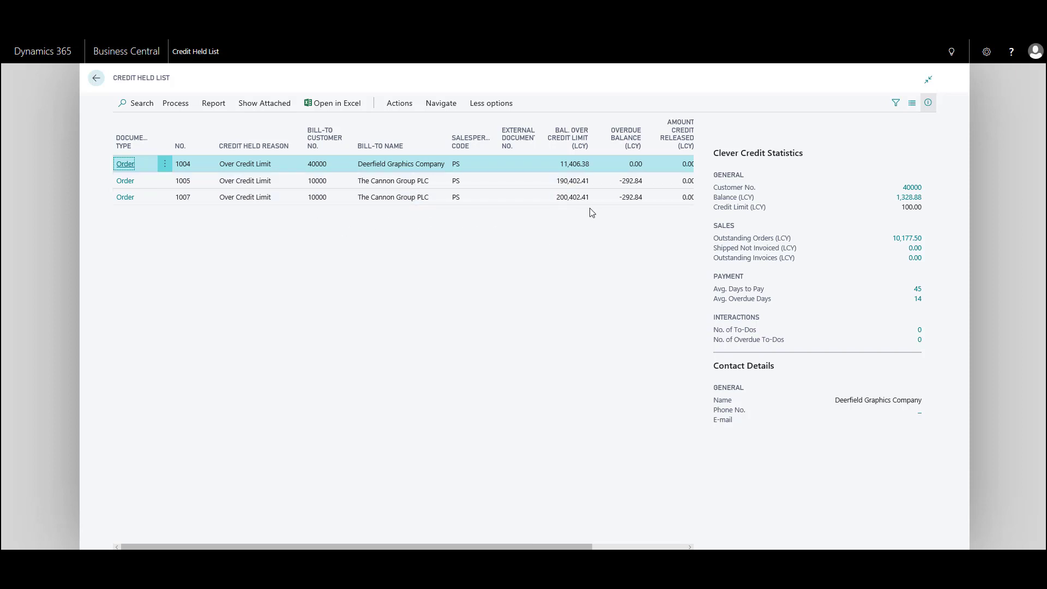
pyautogui.moveTo(639, 227)
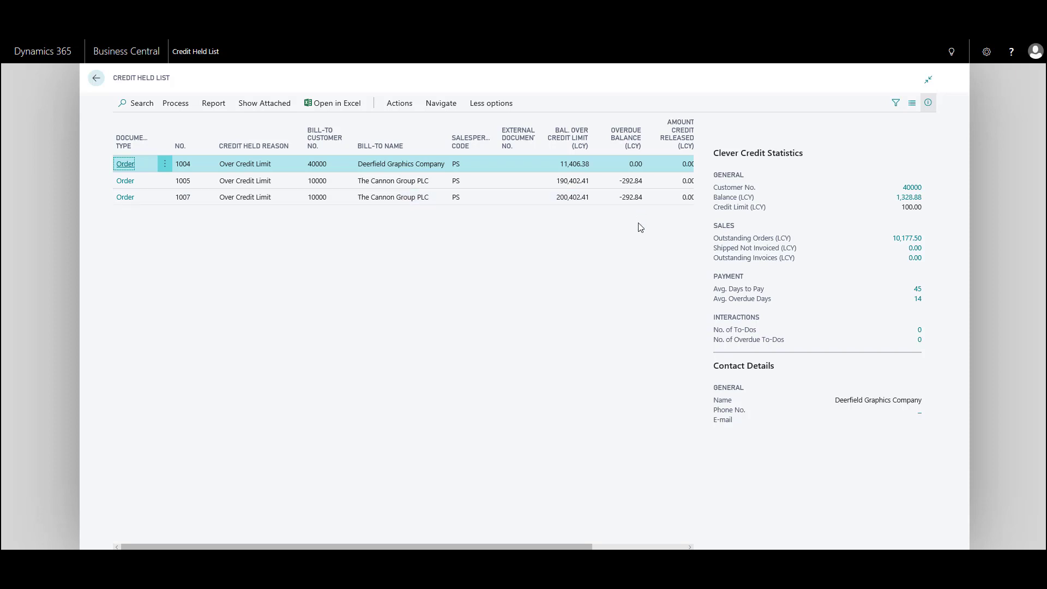
pyautogui.moveTo(176, 103)
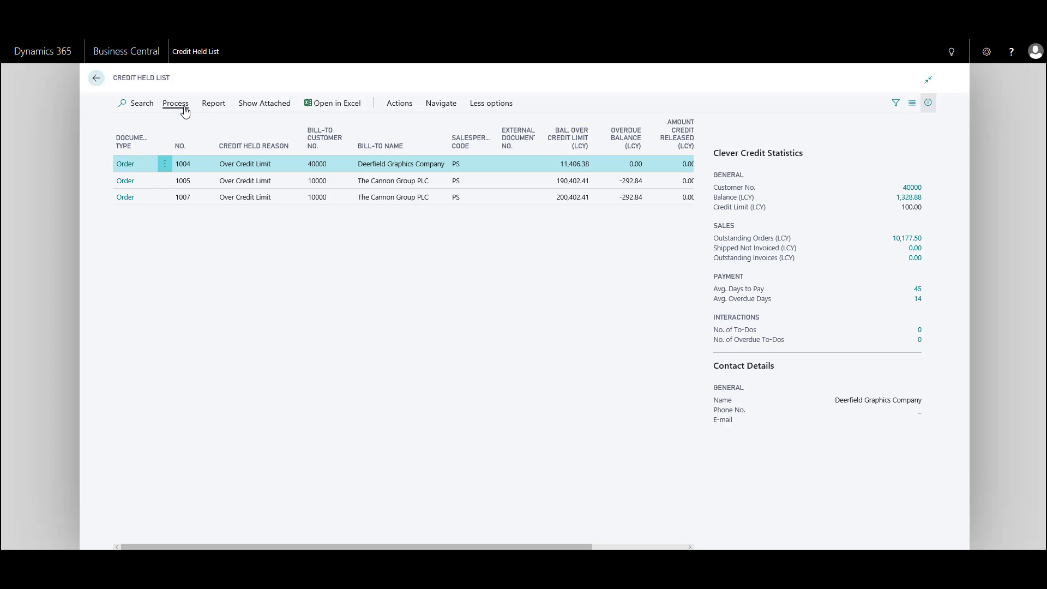
# Release selected order 1004 from credit hold using the Process actions
pyautogui.click(176, 103)
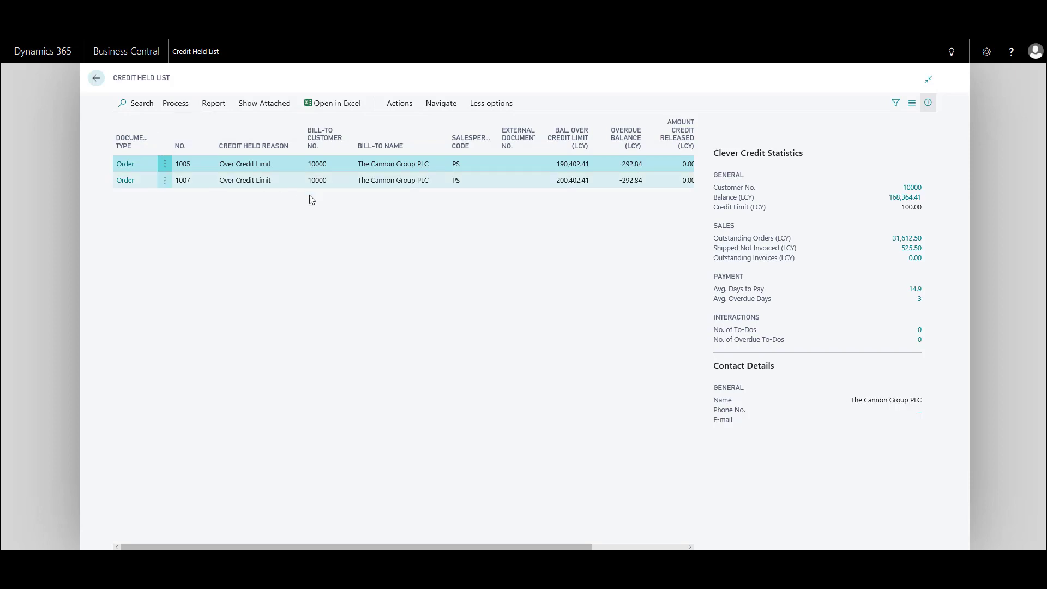
pyautogui.moveTo(175, 103)
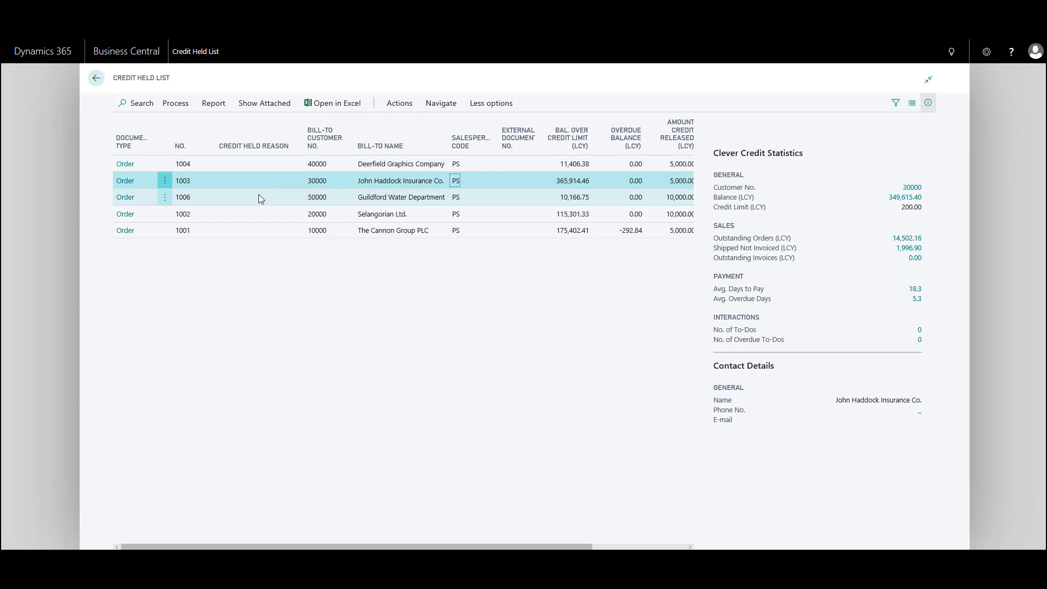
# Put order 1003 for John Haddock Insurance Co. on hold and view held documents
pyautogui.click(175, 103)
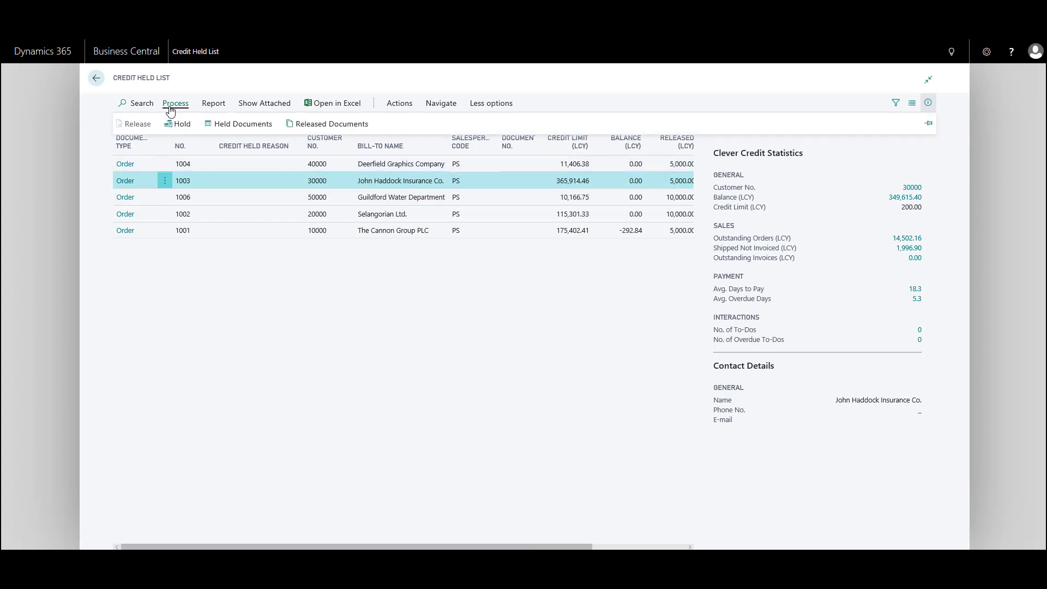
pyautogui.click(137, 123)
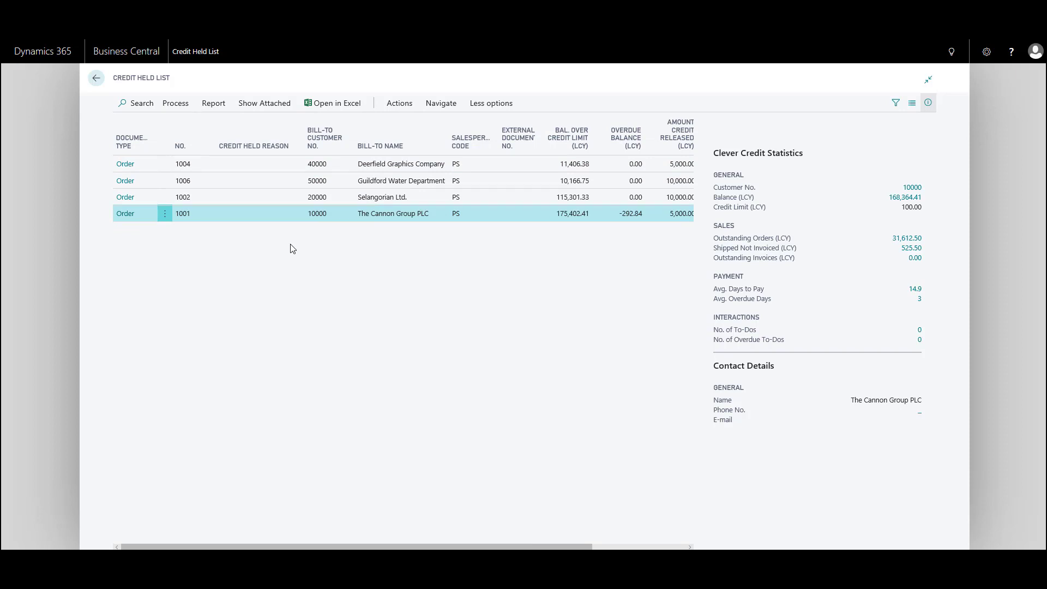
pyautogui.click(175, 103)
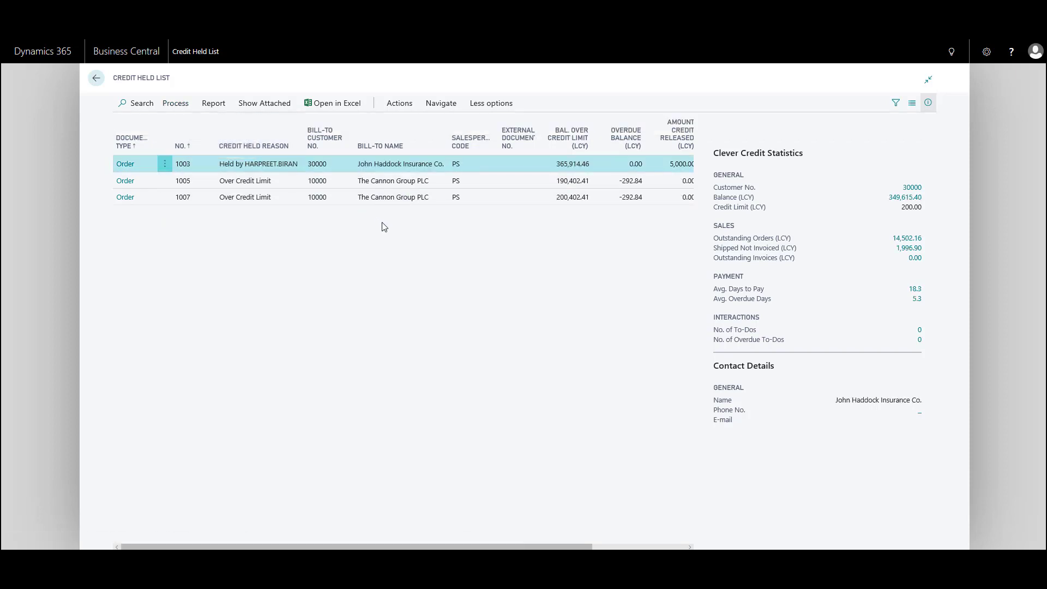
pyautogui.moveTo(377, 223)
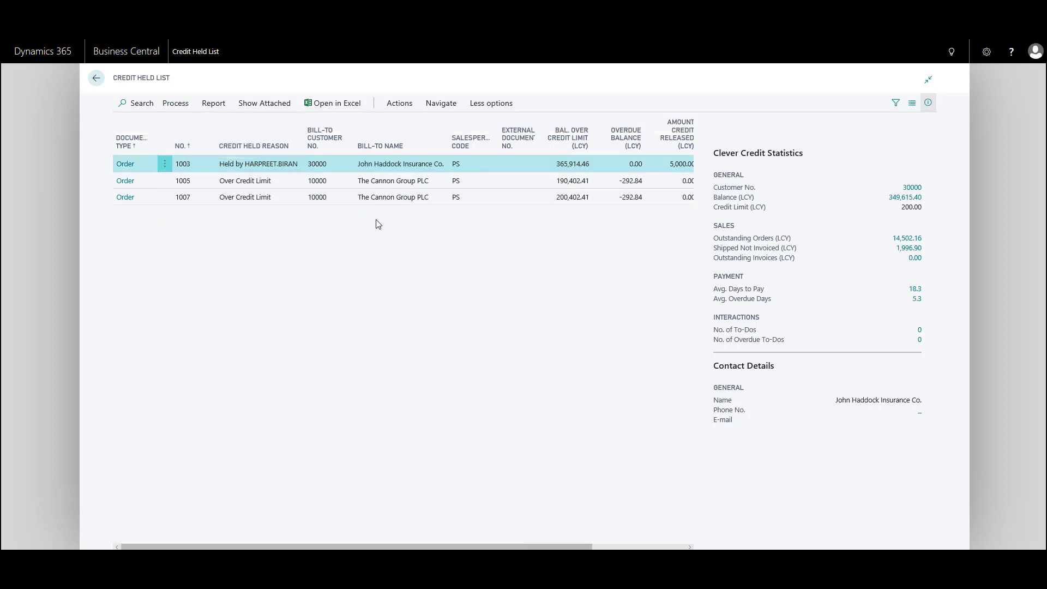